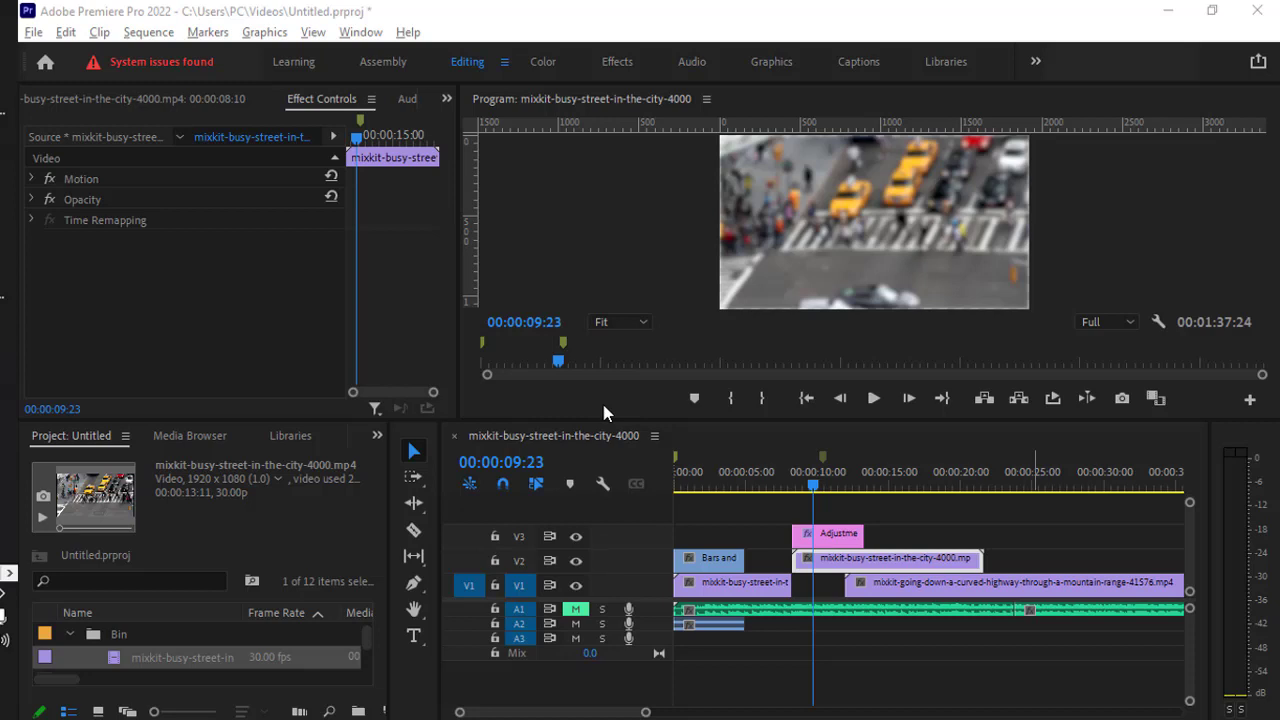
mouse_move(465, 207)
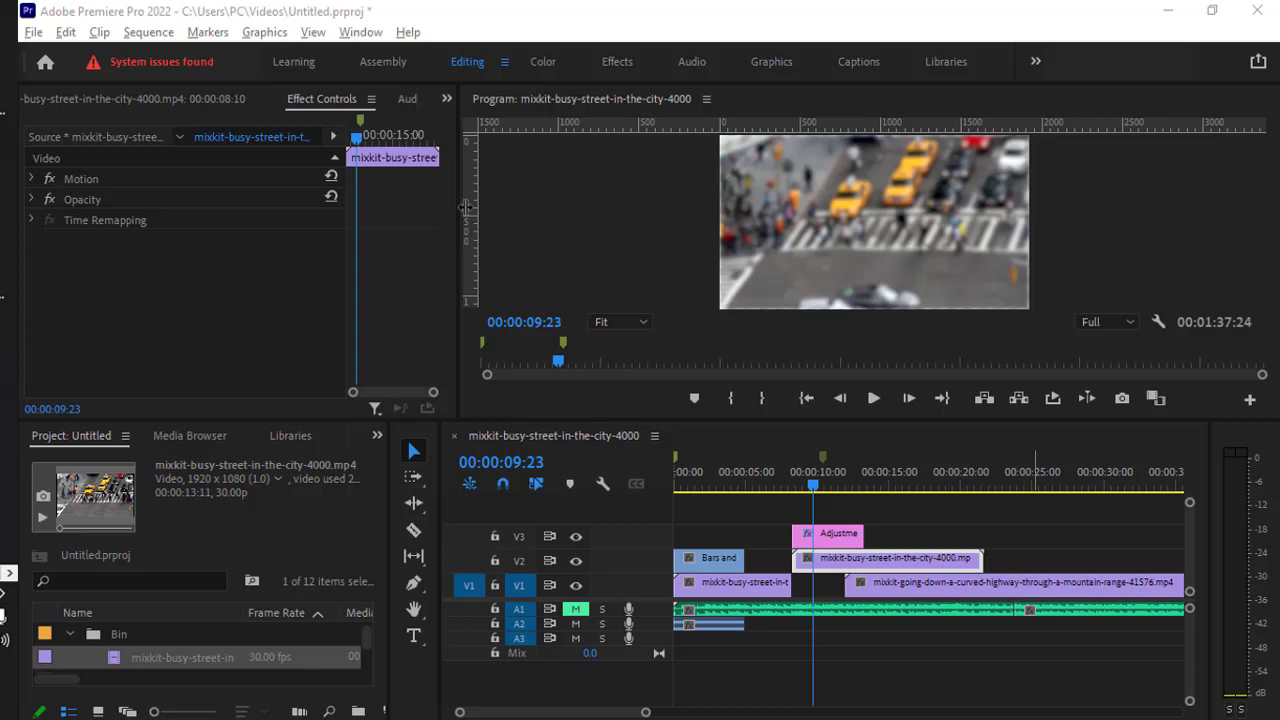
mouse_move(575, 245)
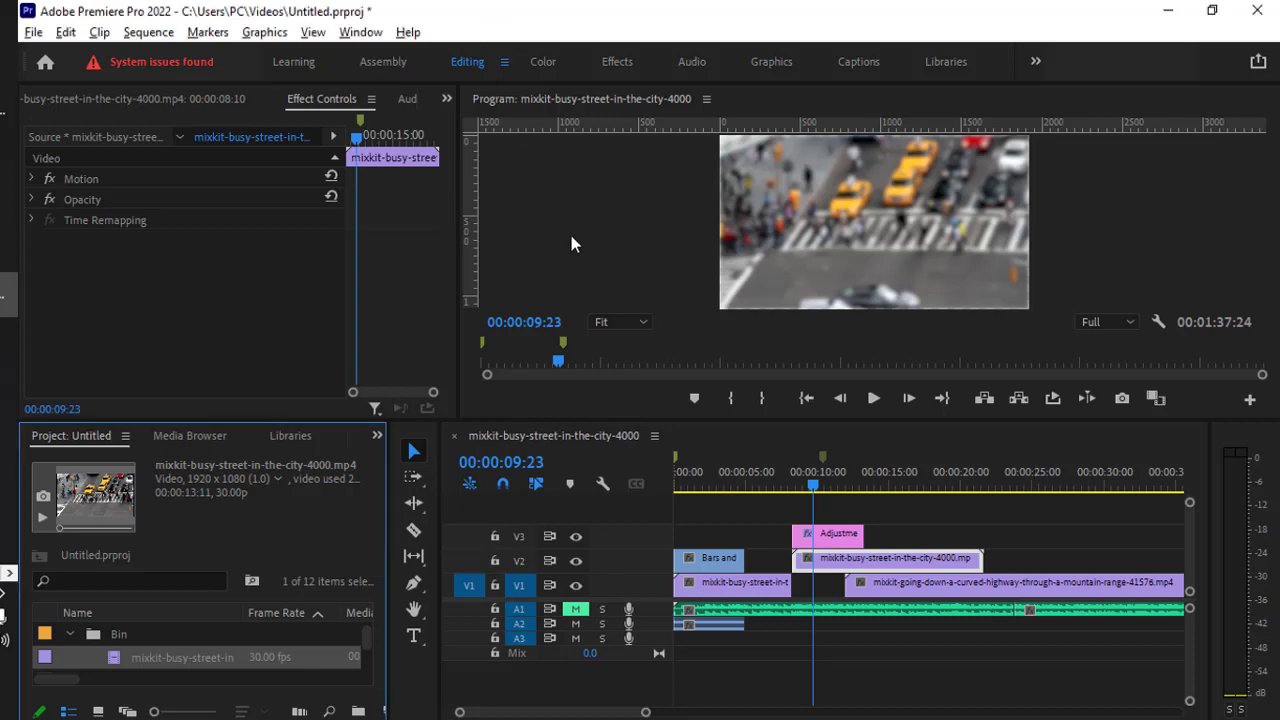
mouse_move(100, 58)
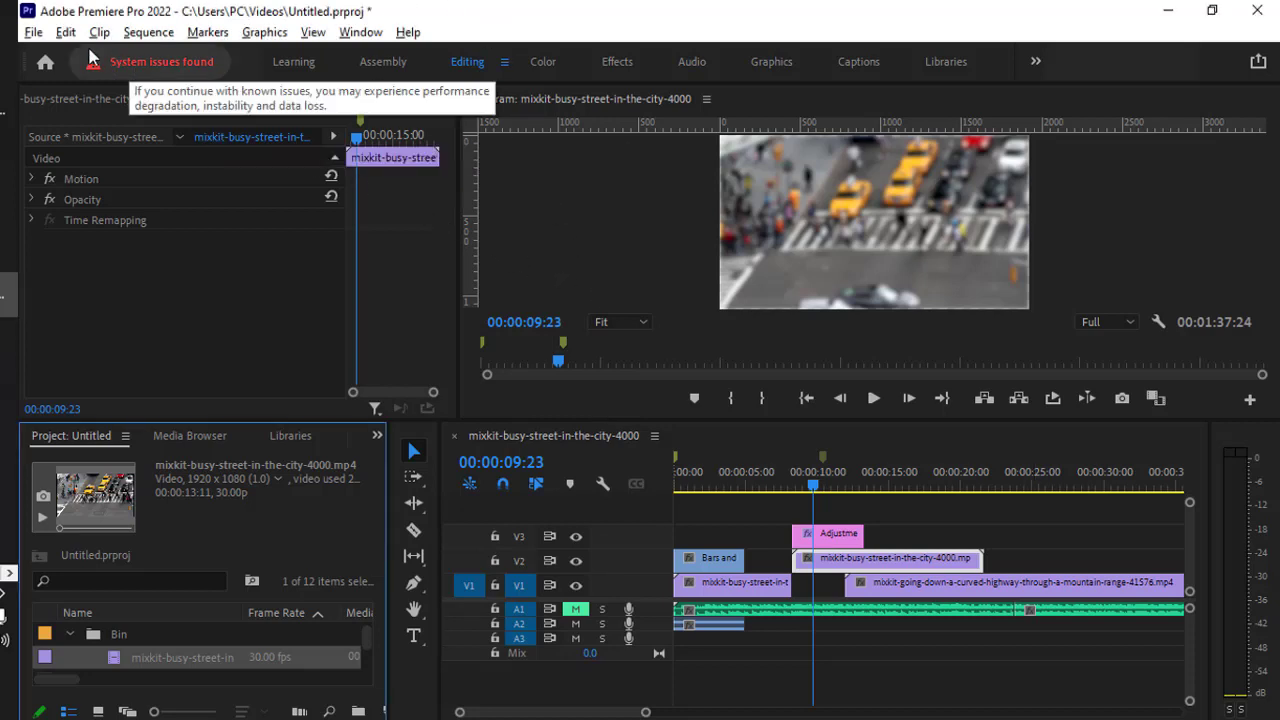
Step: Create a Black Video item at 1920×1080, 30 fps, Square Pixels via File > New
click(33, 32)
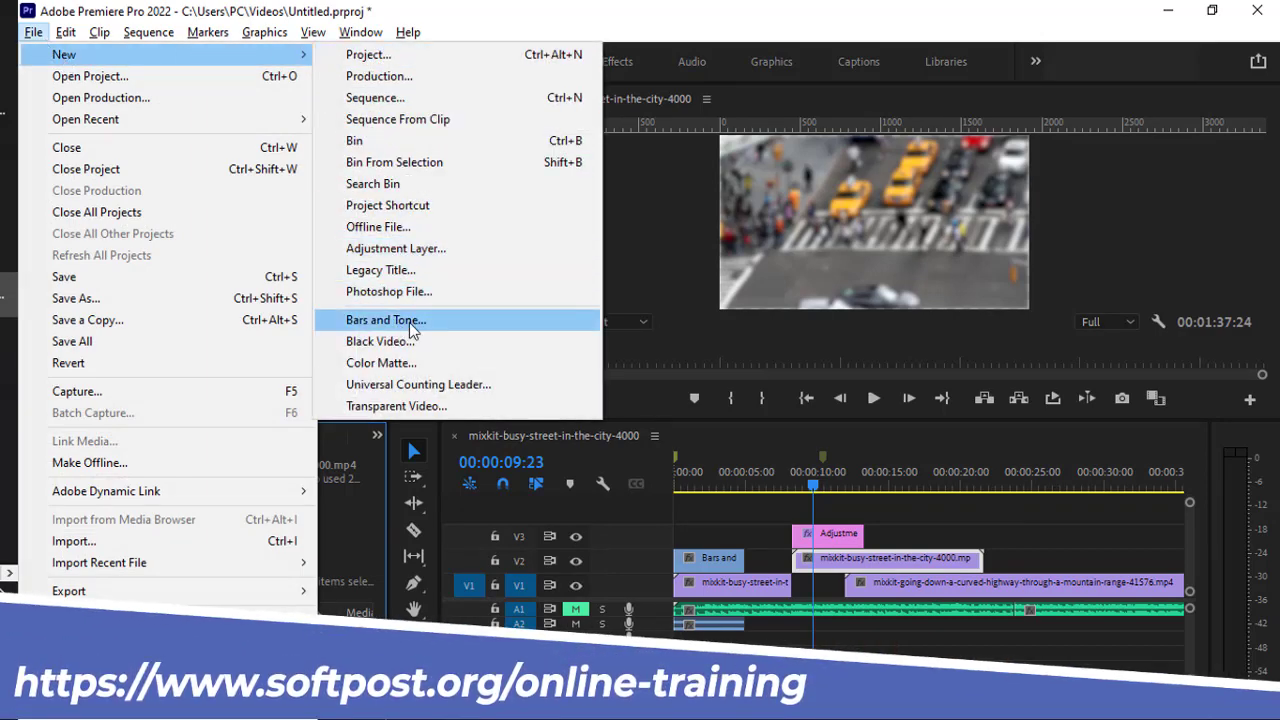
mouse_move(380, 341)
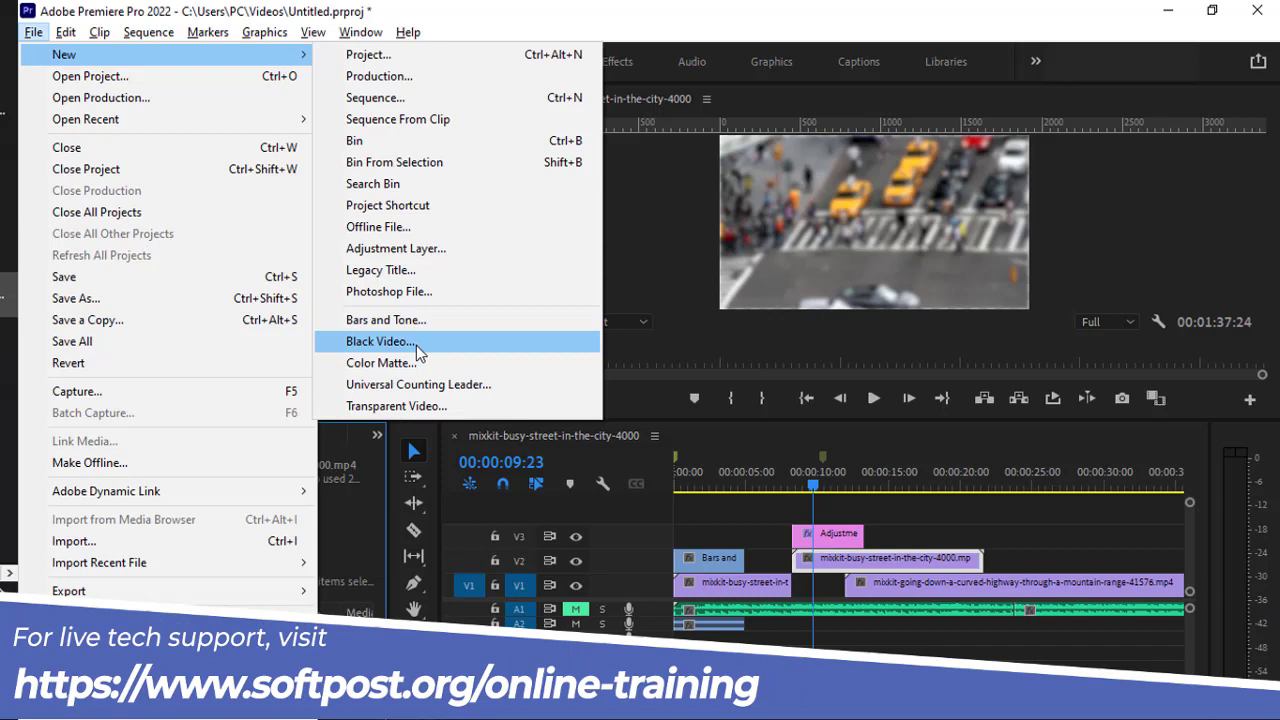
click(380, 341)
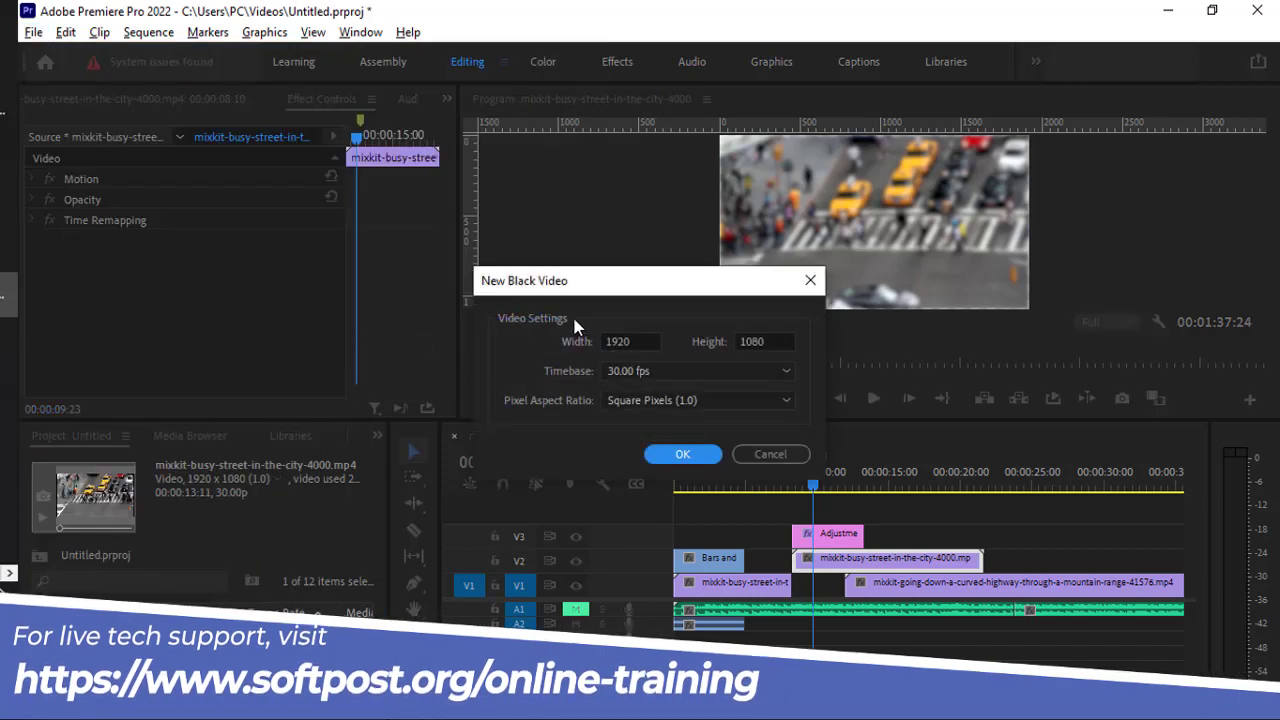
click(682, 454)
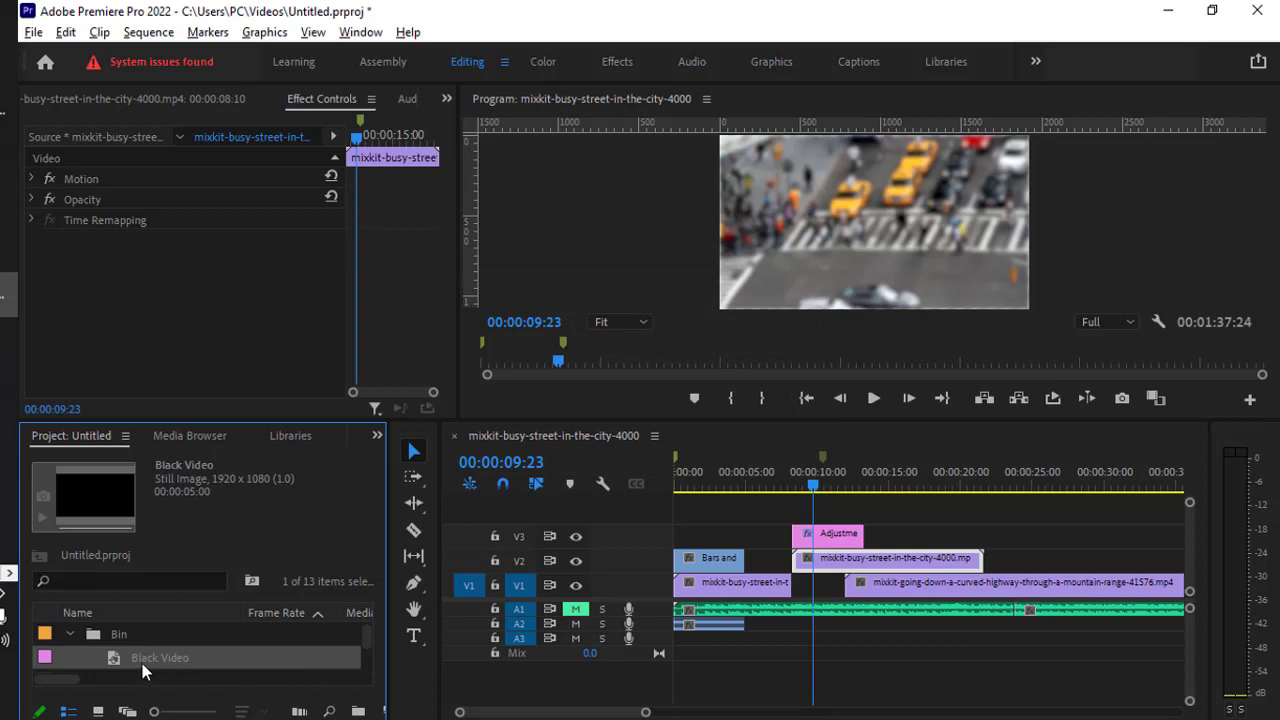
mouse_move(175, 665)
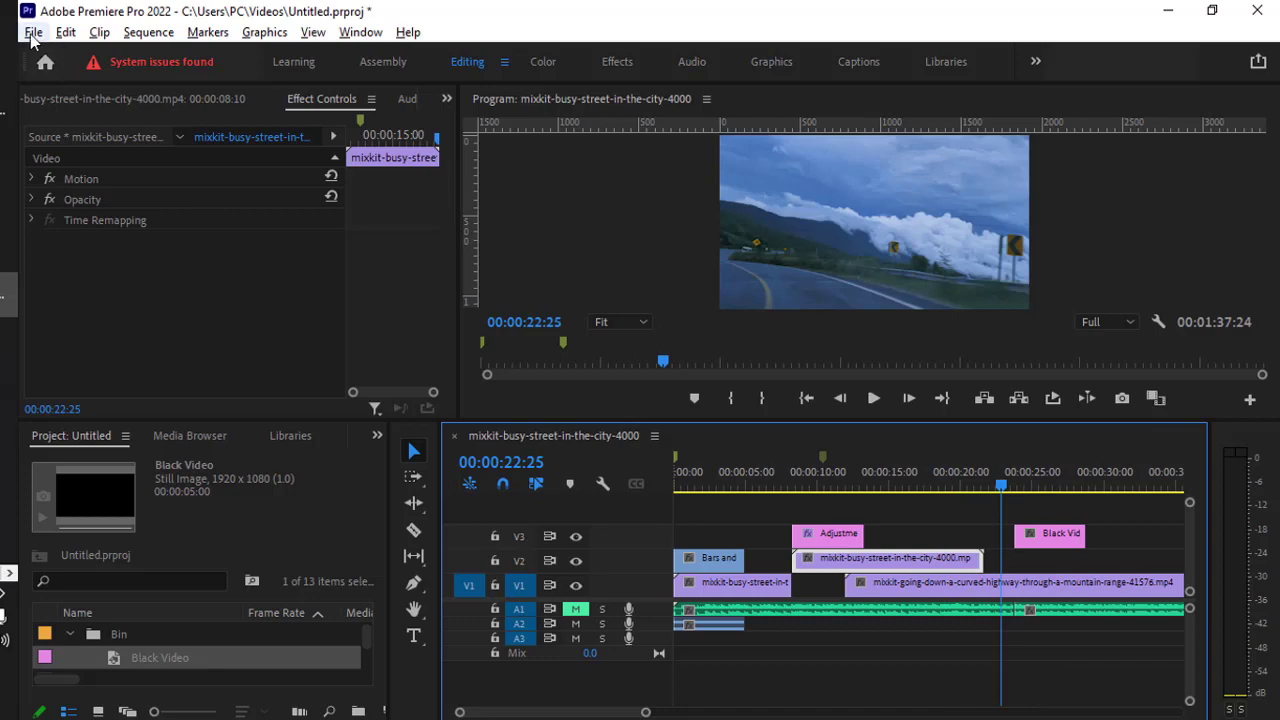
Step: Create a 1920×1080 Color Matte, keeping black (000000) and the default name 'Color Matte'
click(33, 32)
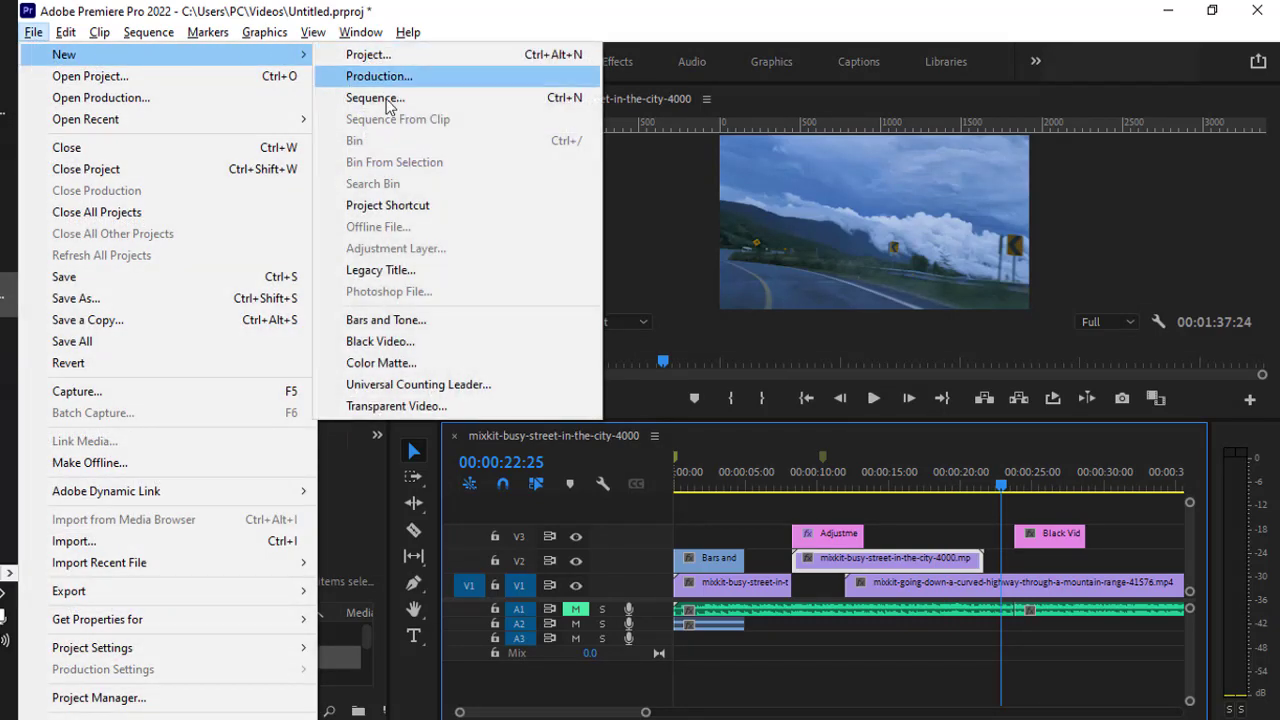
mouse_move(400, 362)
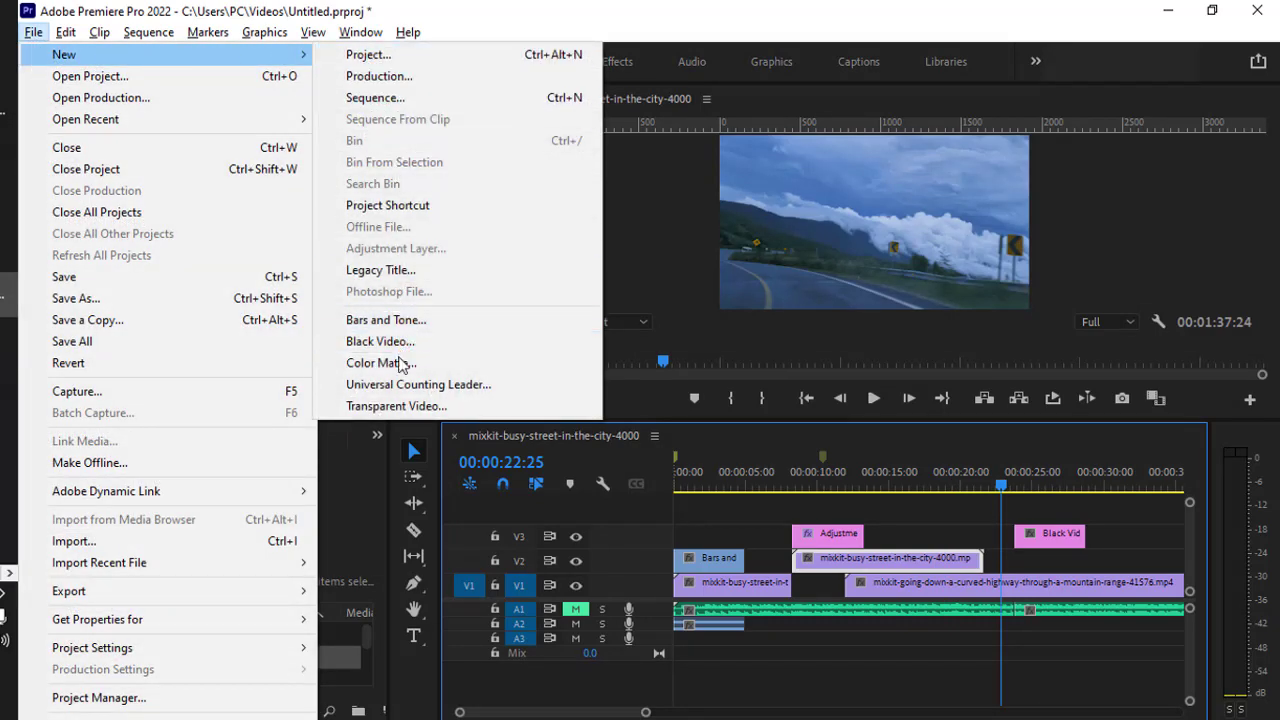
click(378, 362)
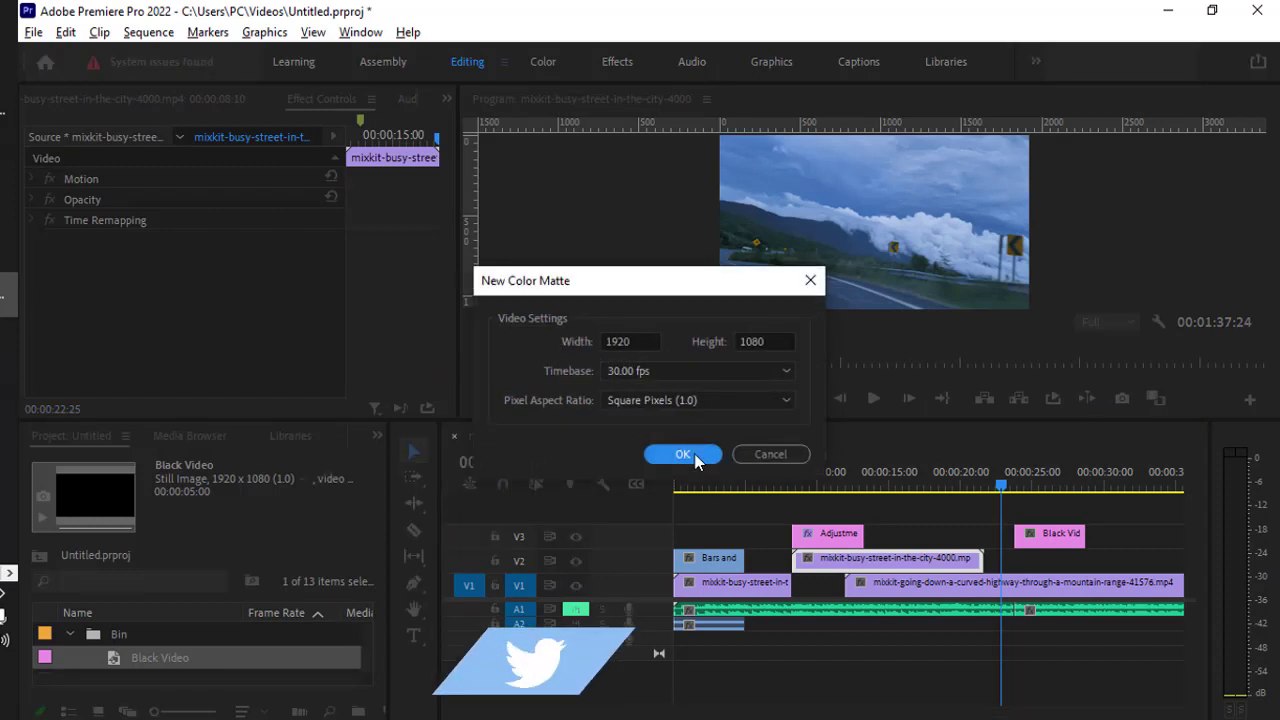
click(682, 454)
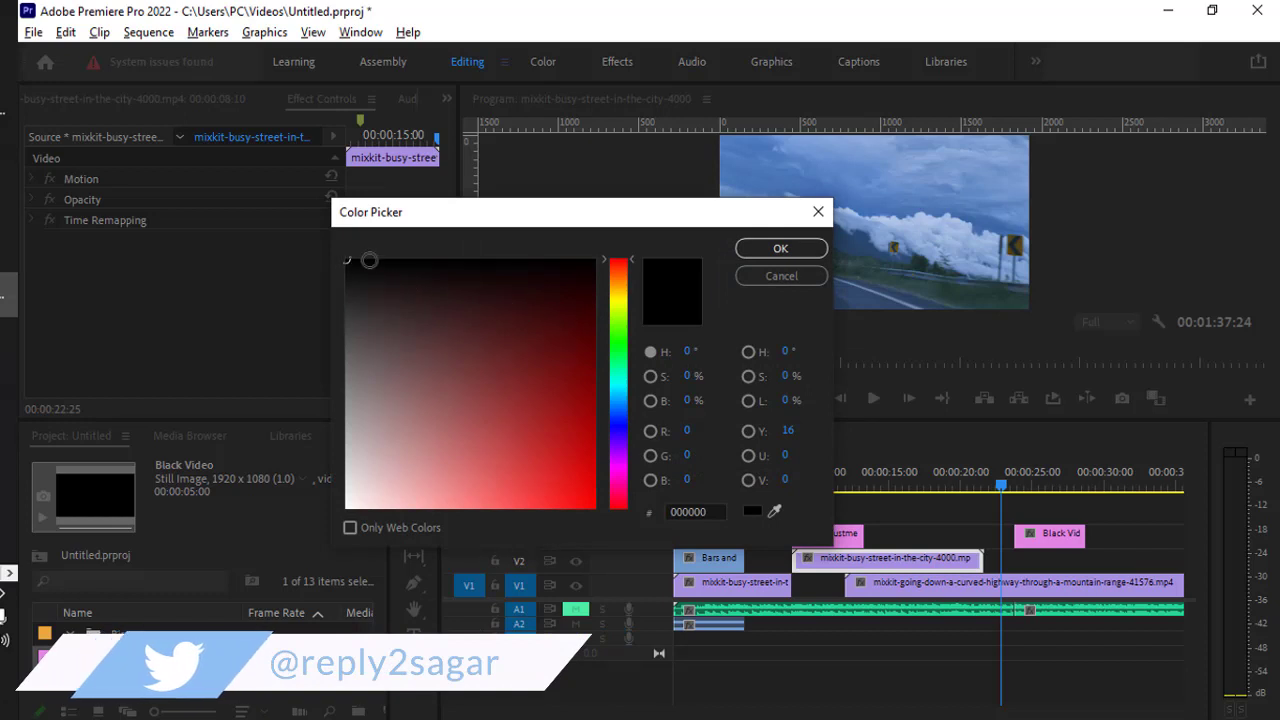
click(780, 248)
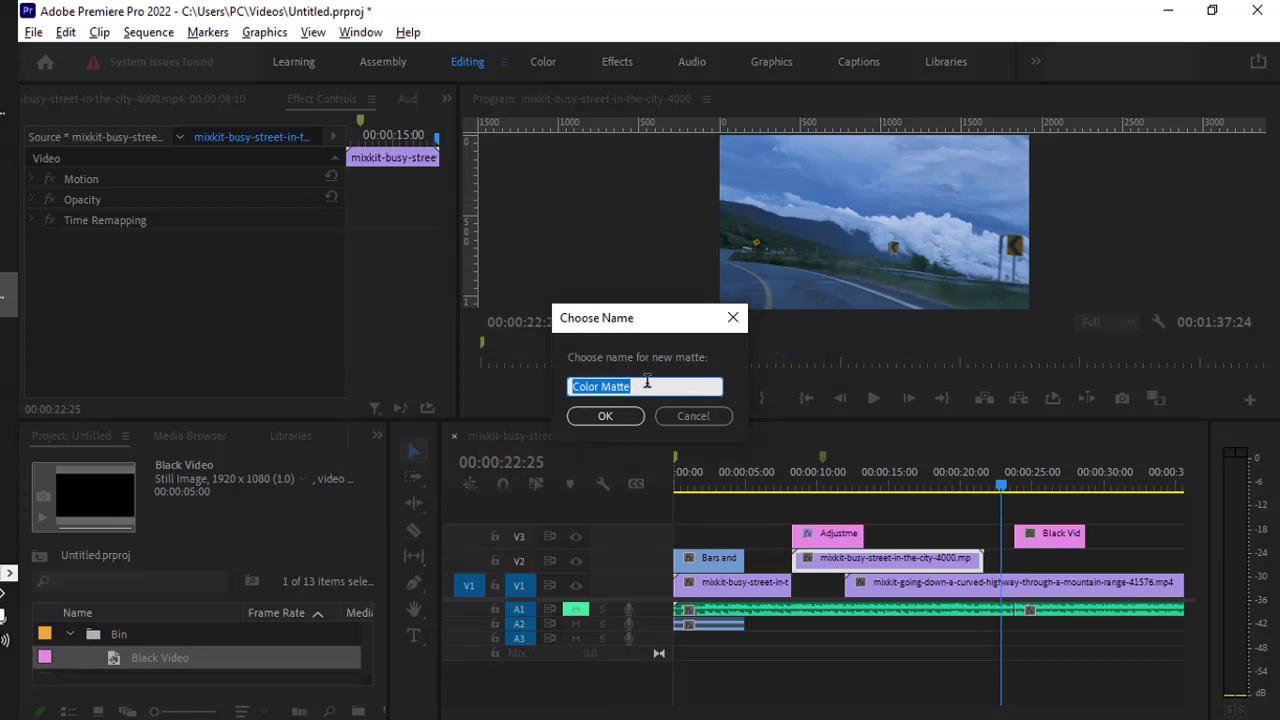
click(605, 416)
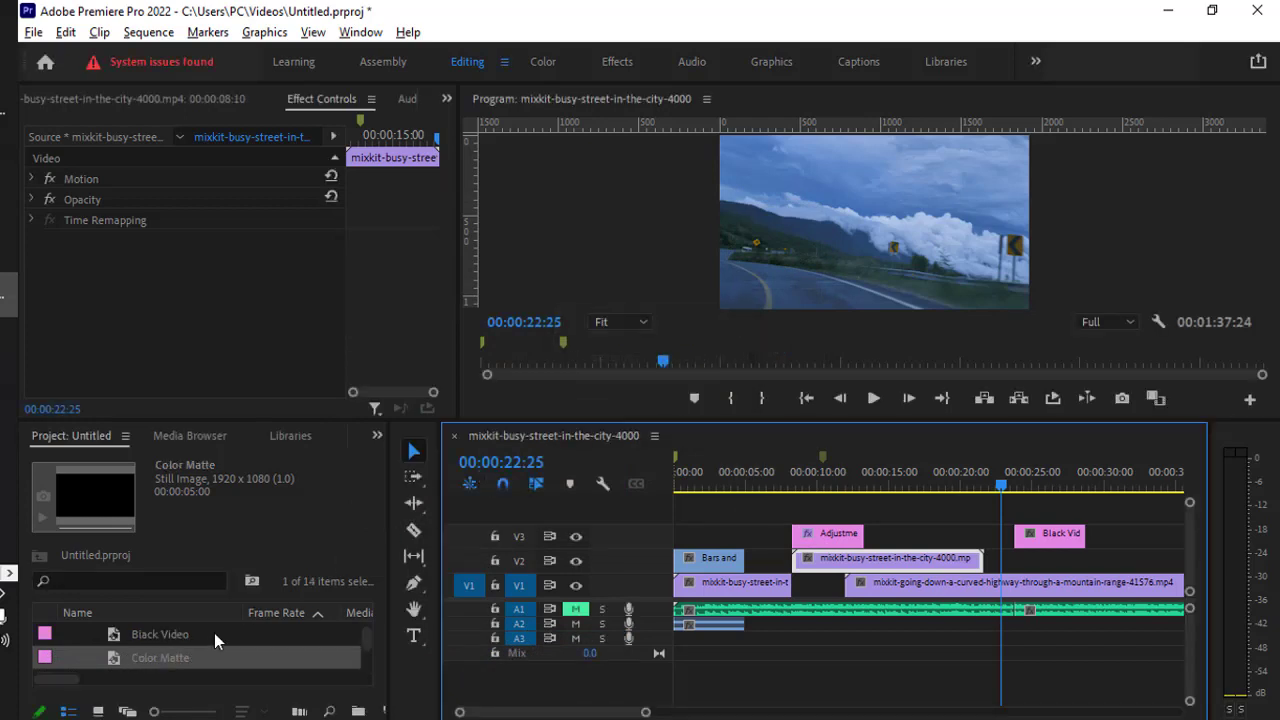